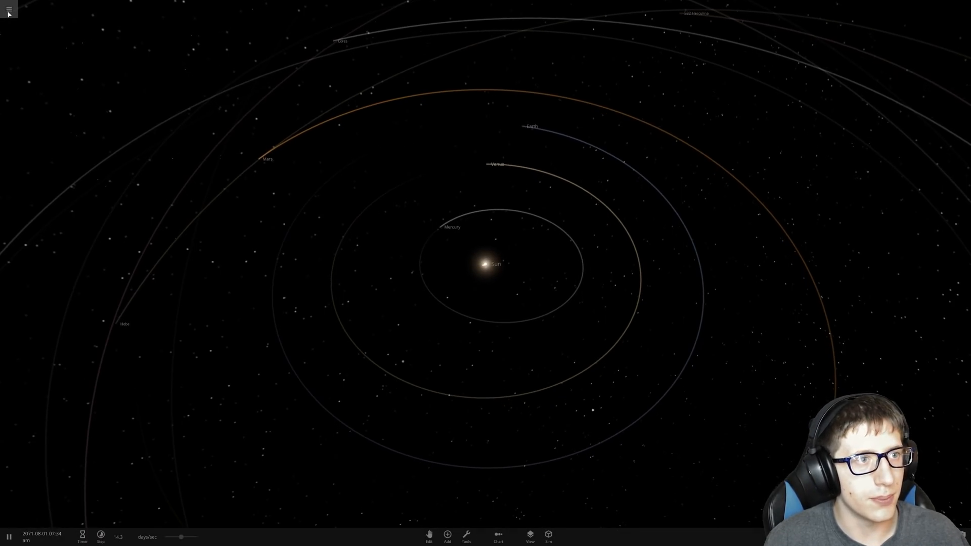
Step: Search the simulation browser for "ultim" and load Ultimate Engineered Solar System
click(9, 9)
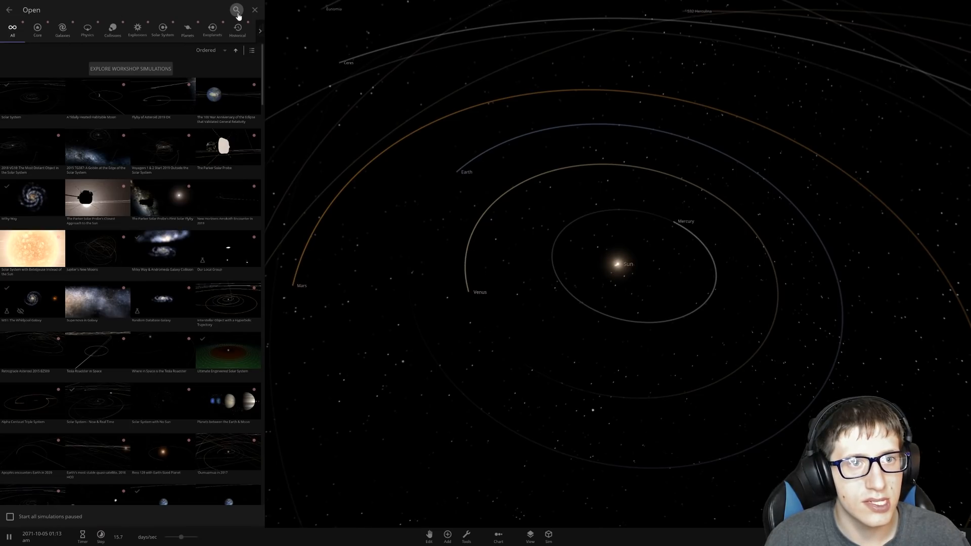
text(ultim)
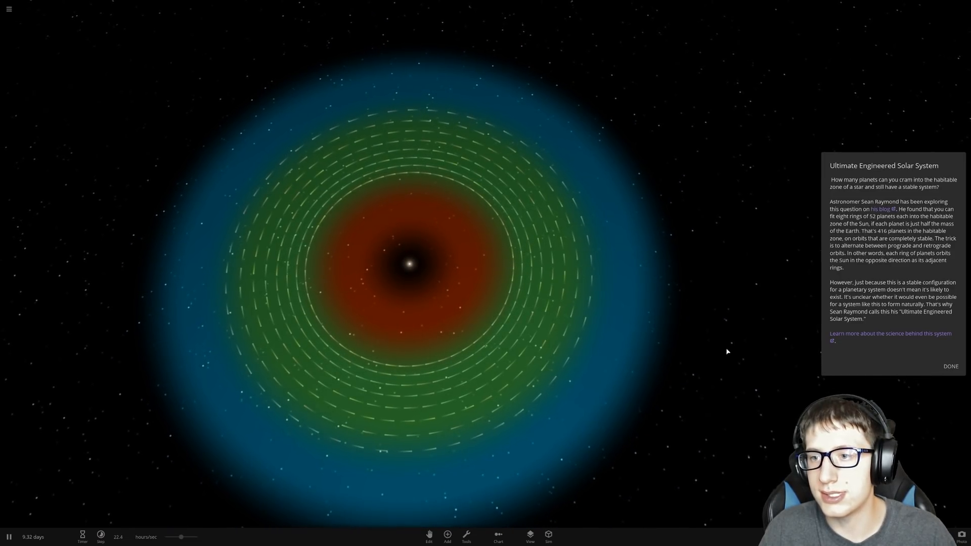
Step: Dismiss the description panel and zoom around a selected ring planet to survey the rings
click(951, 367)
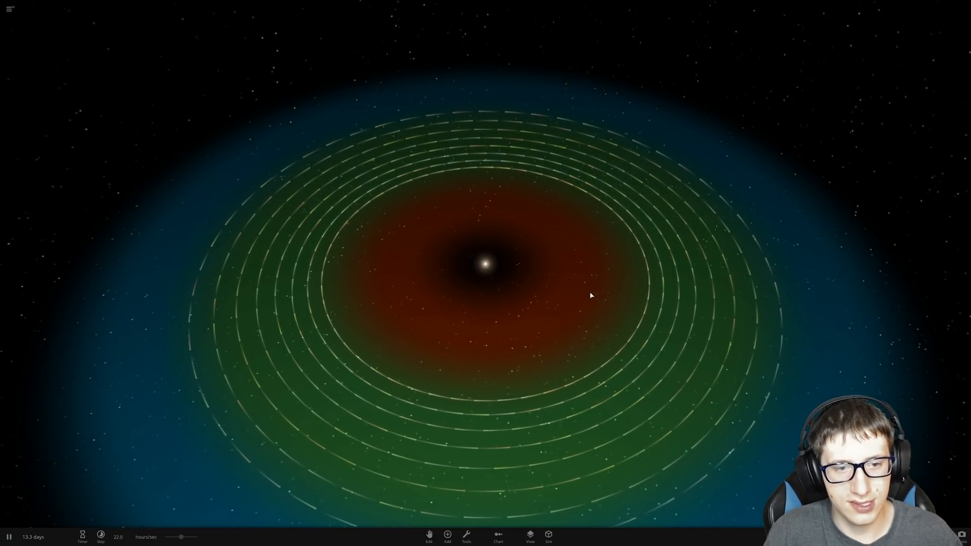
click(100, 535)
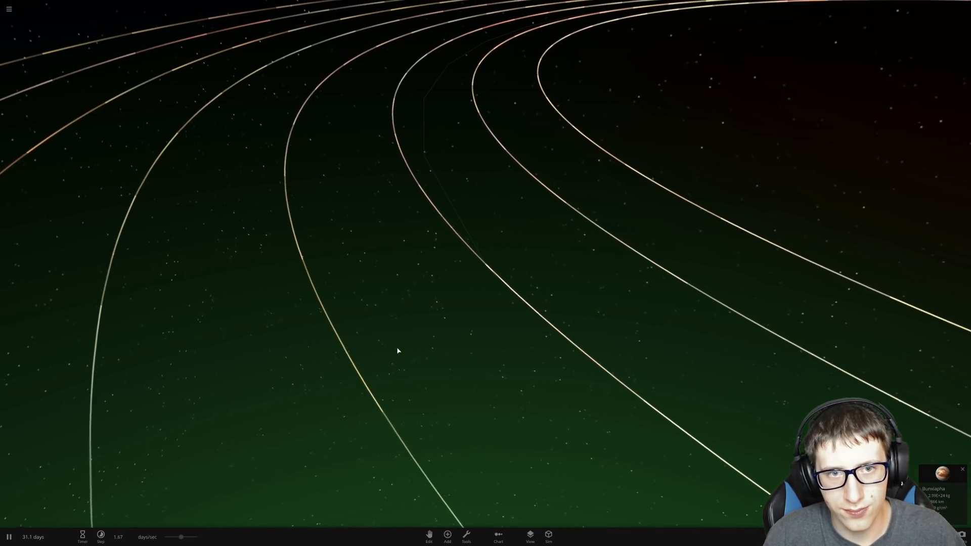
click(100, 535)
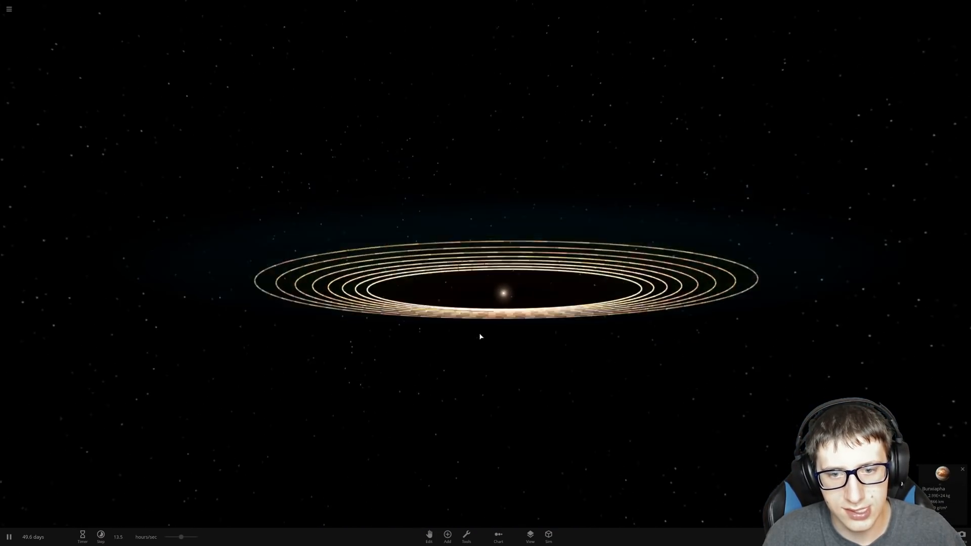
scroll(up, 3)
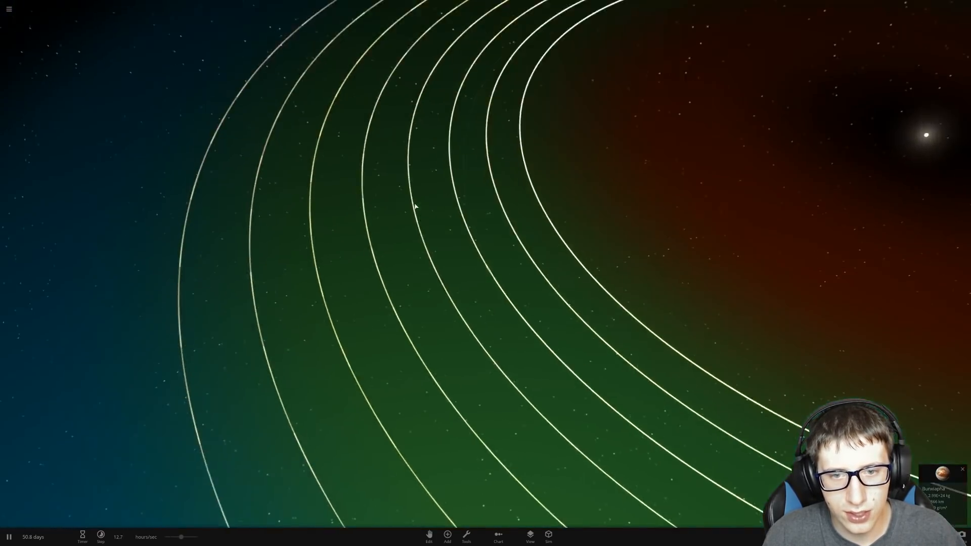
scroll(down, 3)
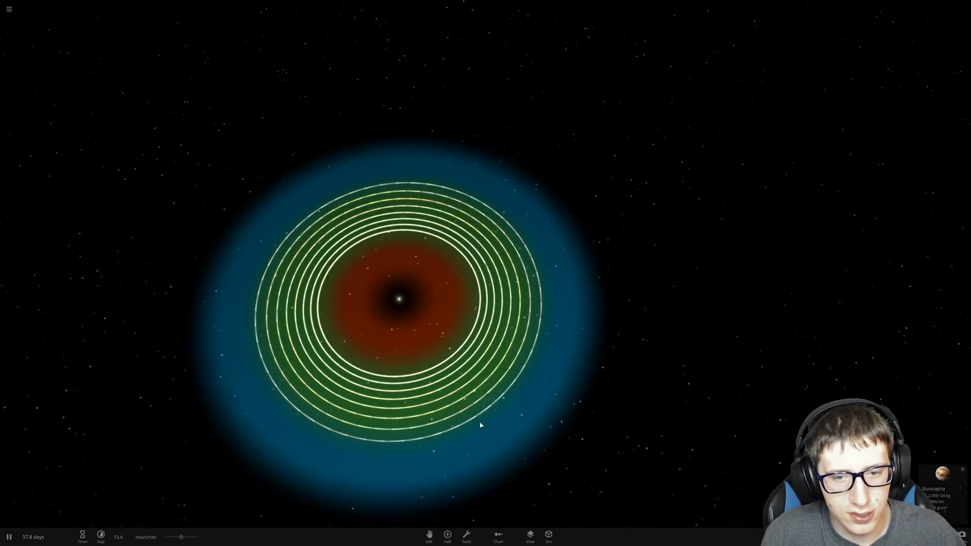
scroll(up, 3)
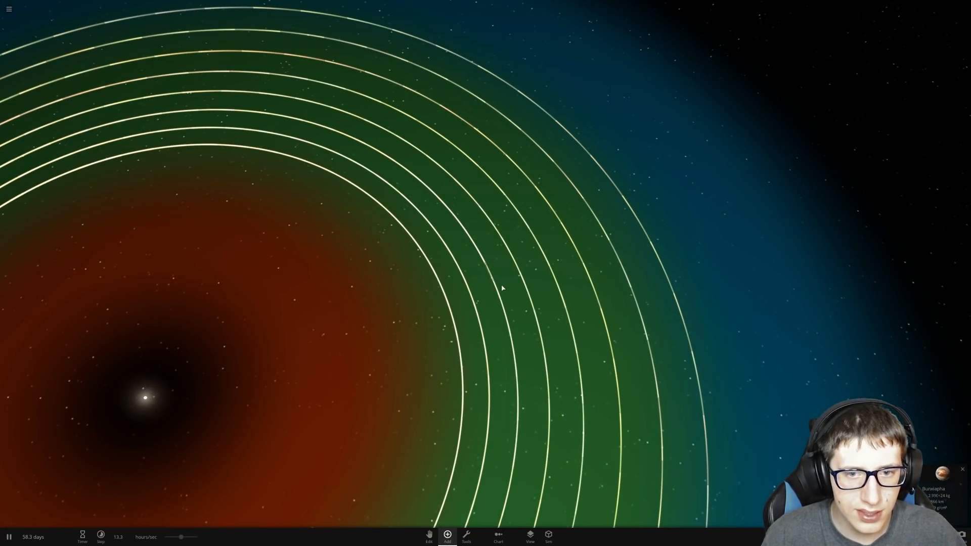
Step: Launch a small body near Bunxiapha via the Add panel, then show Bunxiapha's properties
click(447, 535)
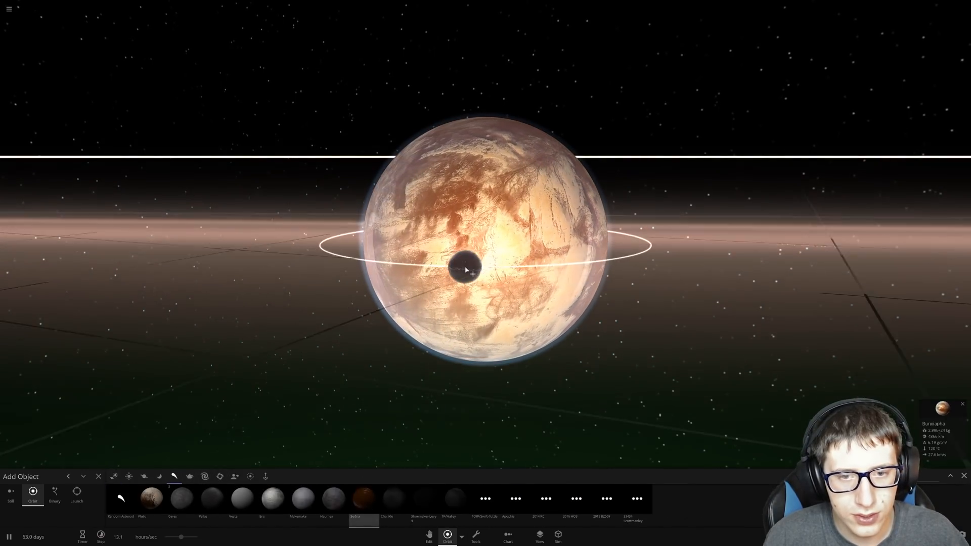
click(76, 496)
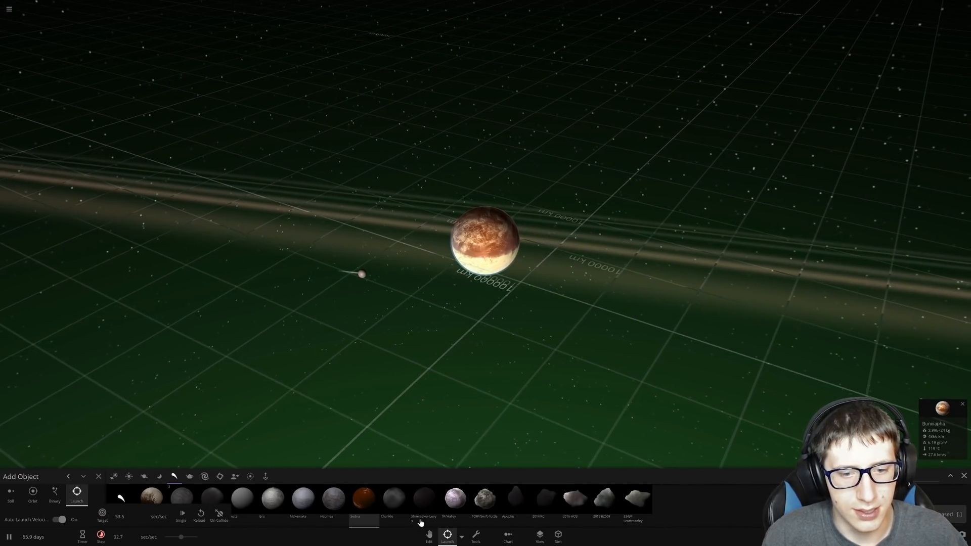
click(98, 477)
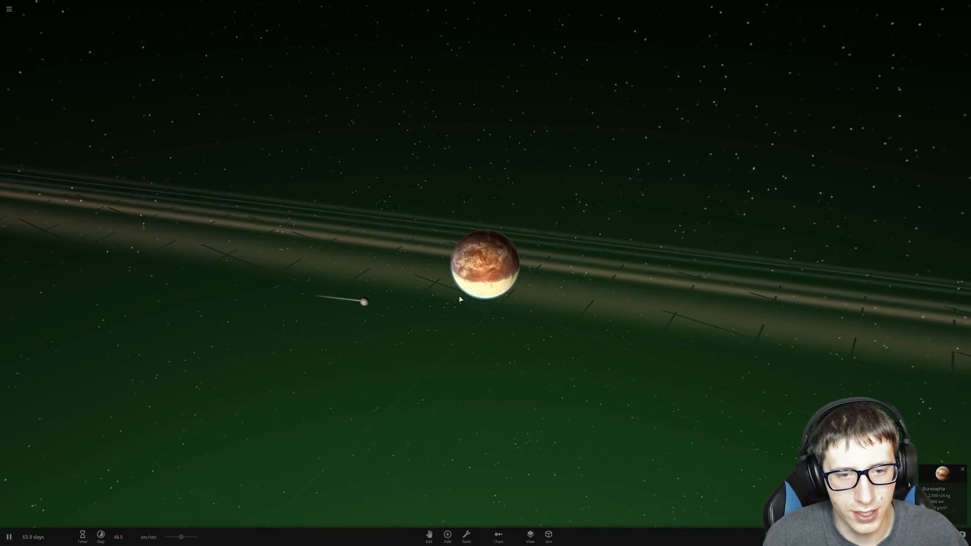
click(82, 537)
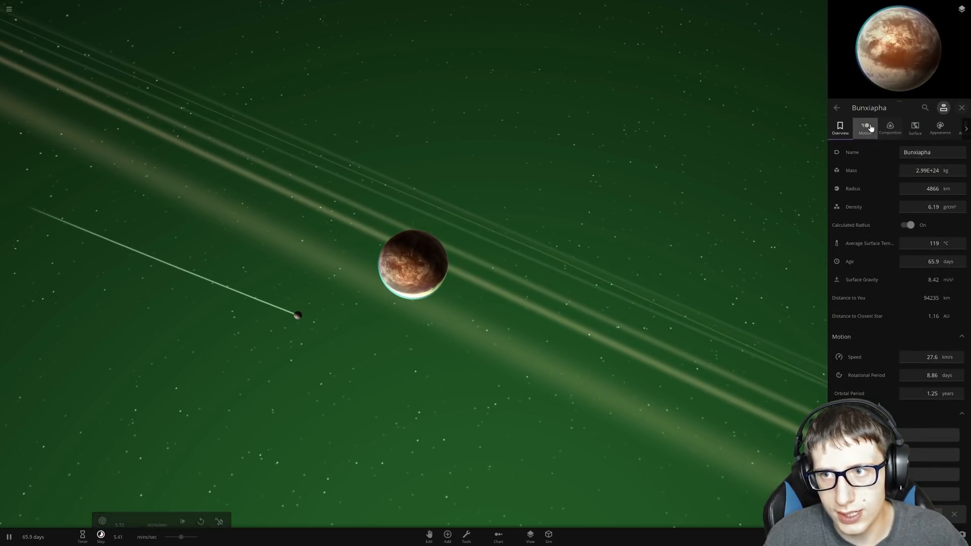
Step: Show Bunxiapha's orbital speed in m/s in the Motion details
click(865, 129)
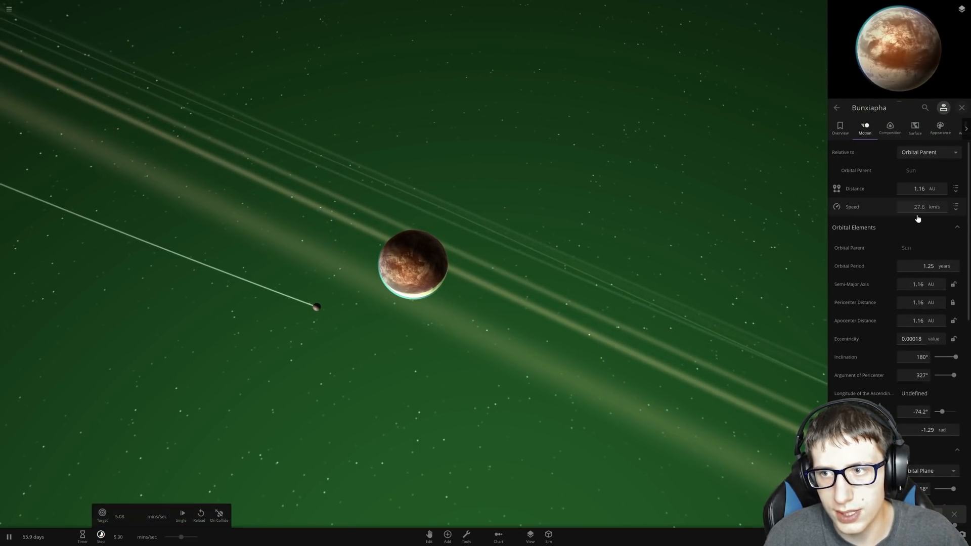
click(956, 207)
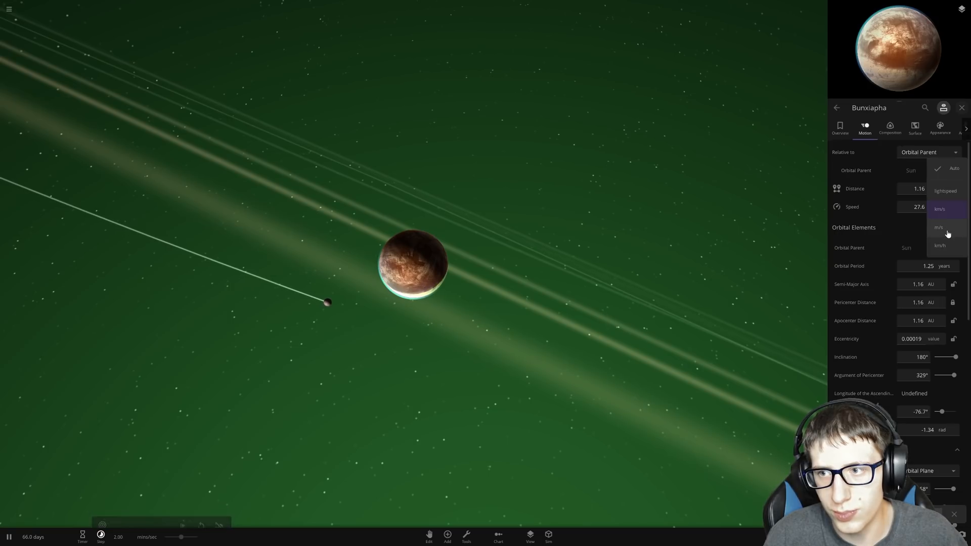
click(939, 228)
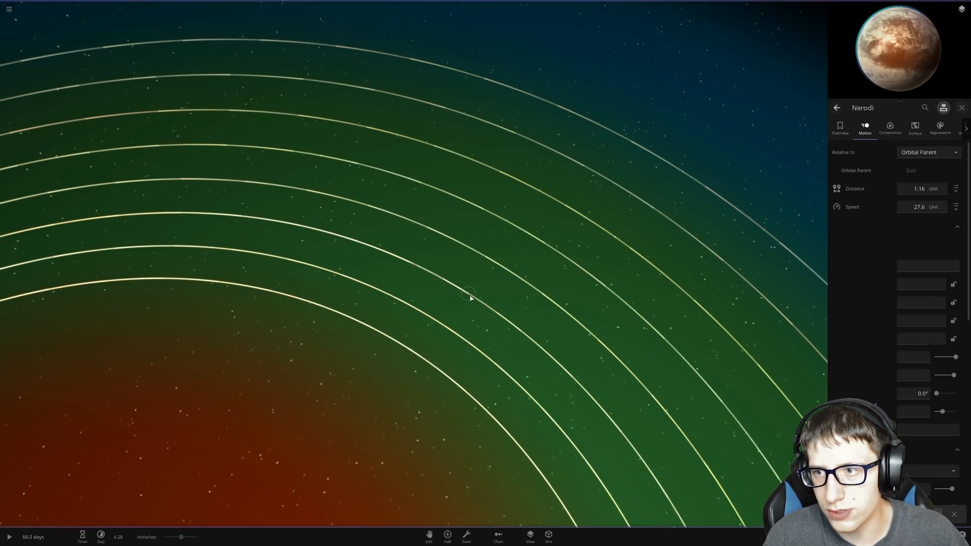
click(956, 207)
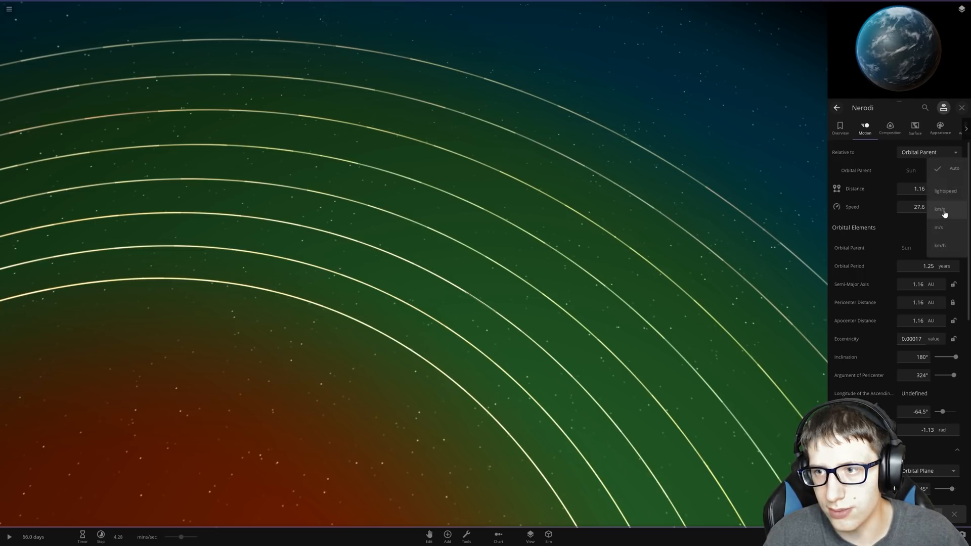
click(939, 228)
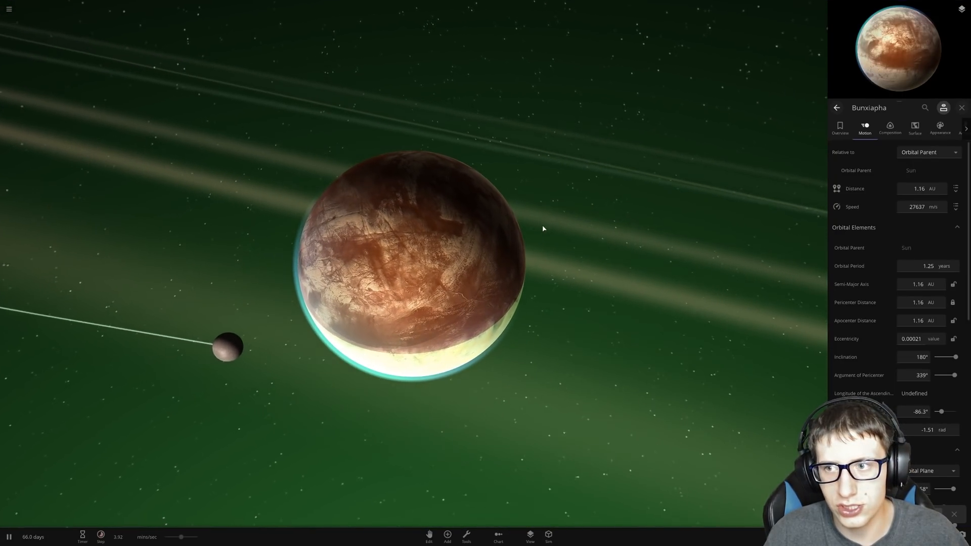
Step: Follow Bunxiapha through the rings as the simulation runs past two years
click(101, 536)
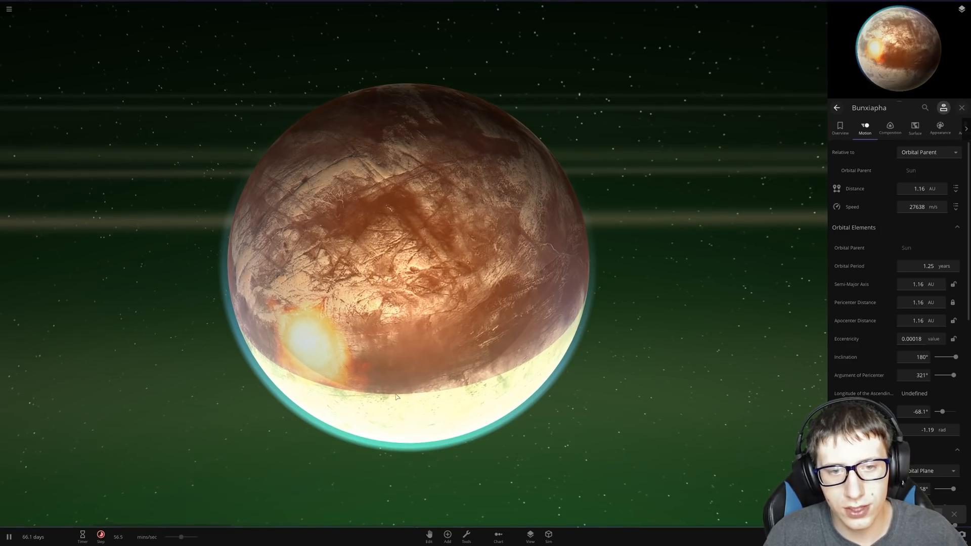
scroll(down, 3)
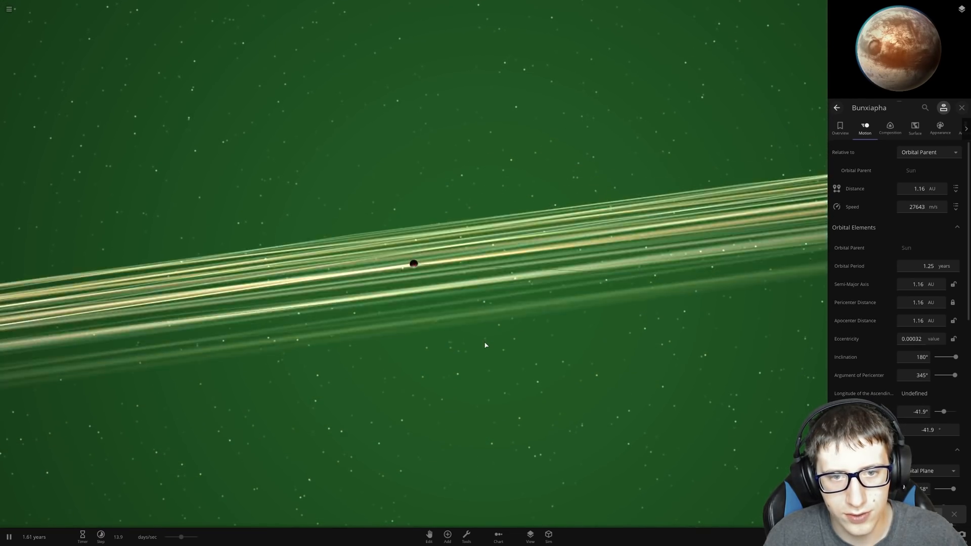
click(101, 537)
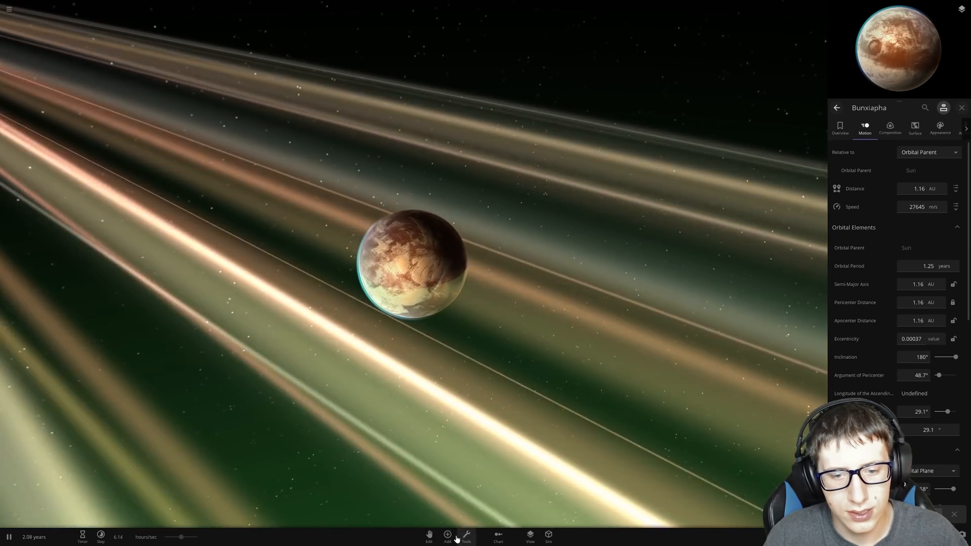
Step: Let the simulation reach about 5.09 years with Bunxiapha in view
click(447, 534)
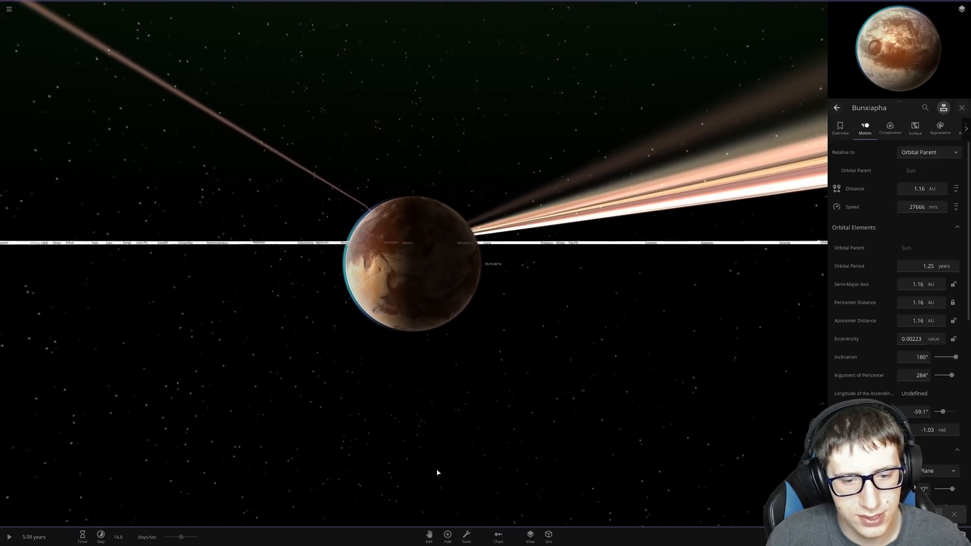
Step: Launch a body from the Add catalogue through the rings, zoomed out to the Sun
click(448, 538)
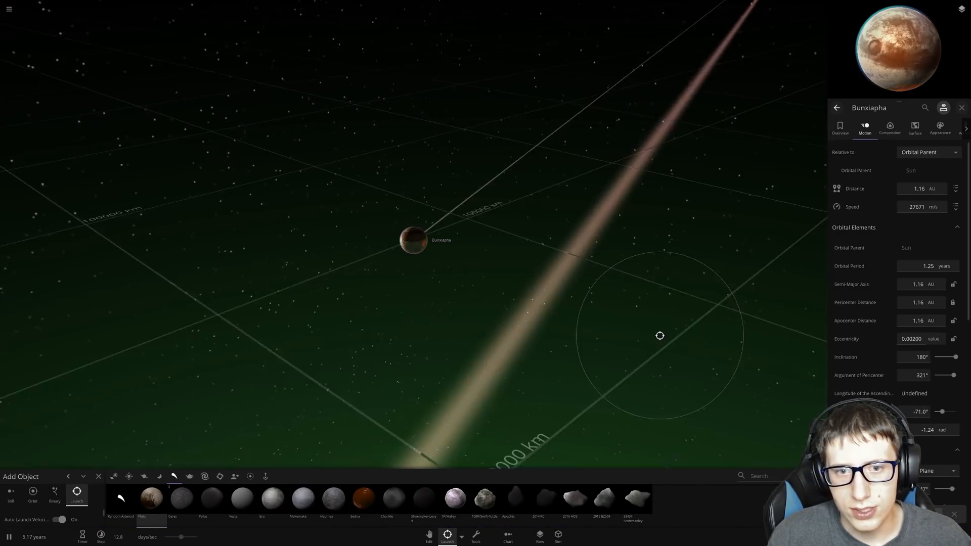
scroll(down, 3)
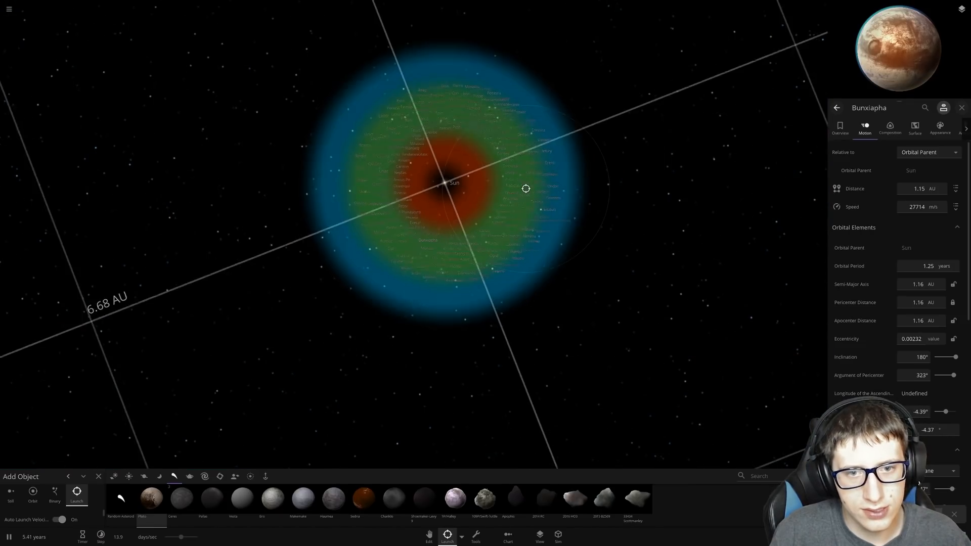
scroll(down, 3)
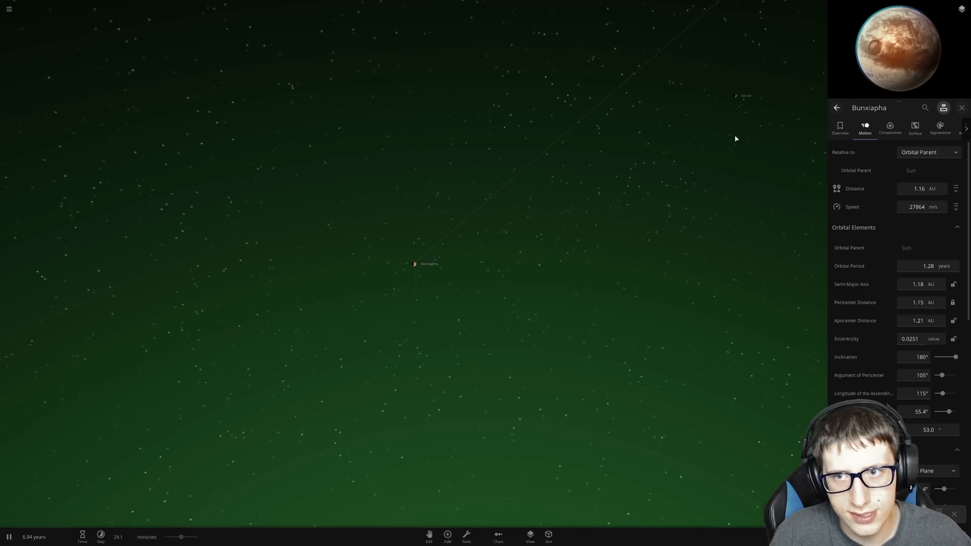
Step: Zoom out to the whole ring system and bring up the View display options
click(100, 536)
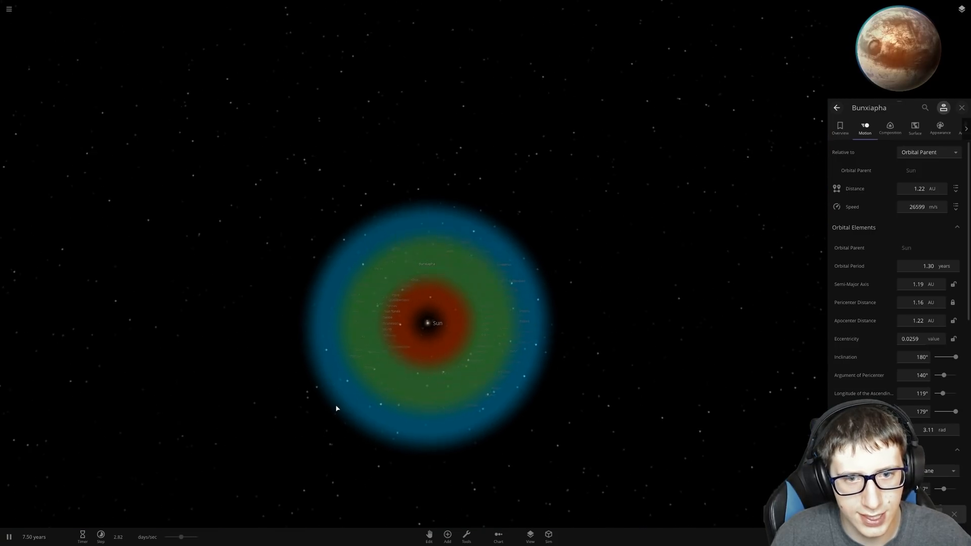
scroll(up, 3)
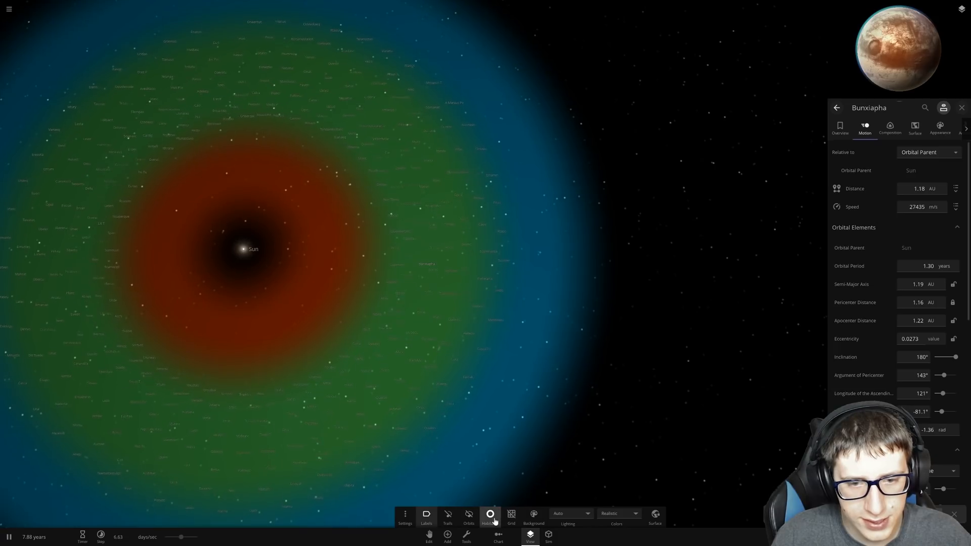
Step: Turn on orbit path display for the ring bodies and pause at about 8.16 years
click(490, 517)
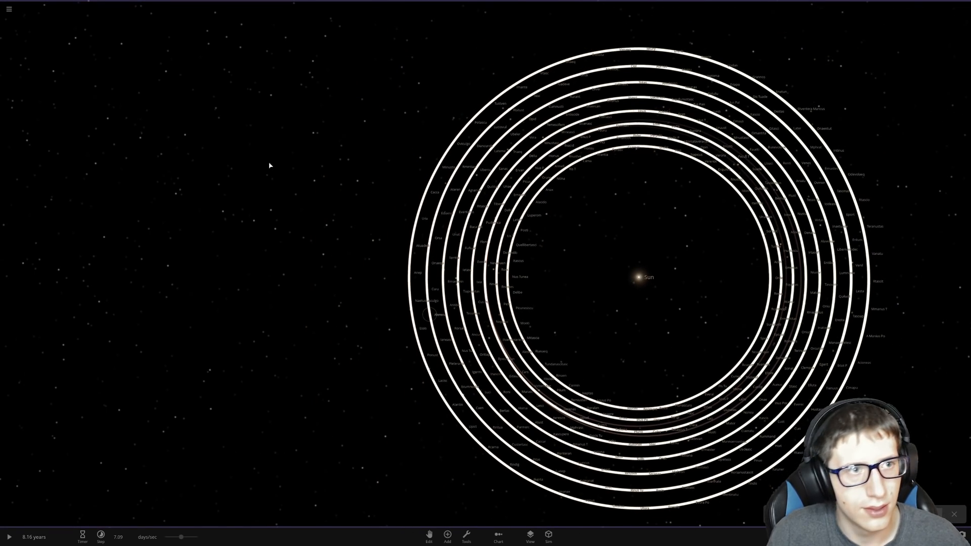
click(8, 9)
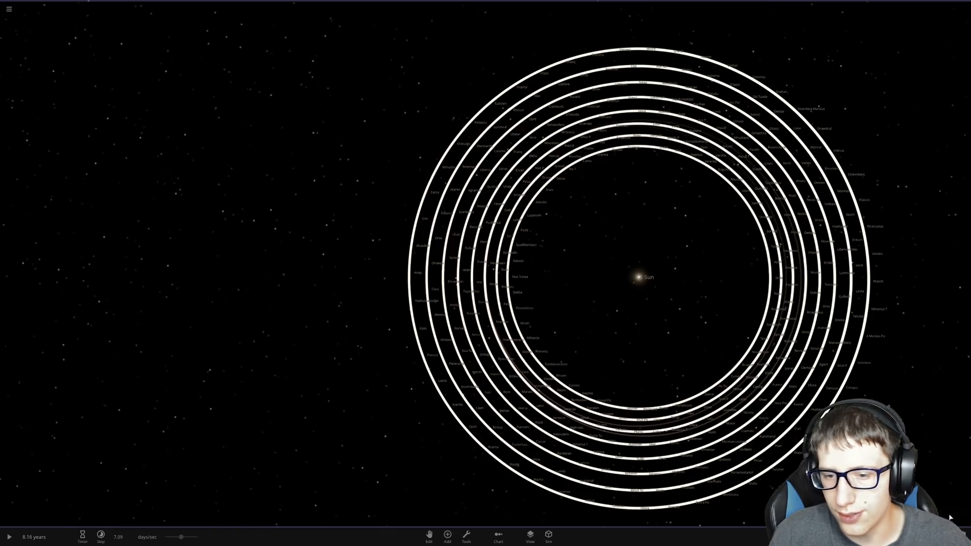
click(547, 536)
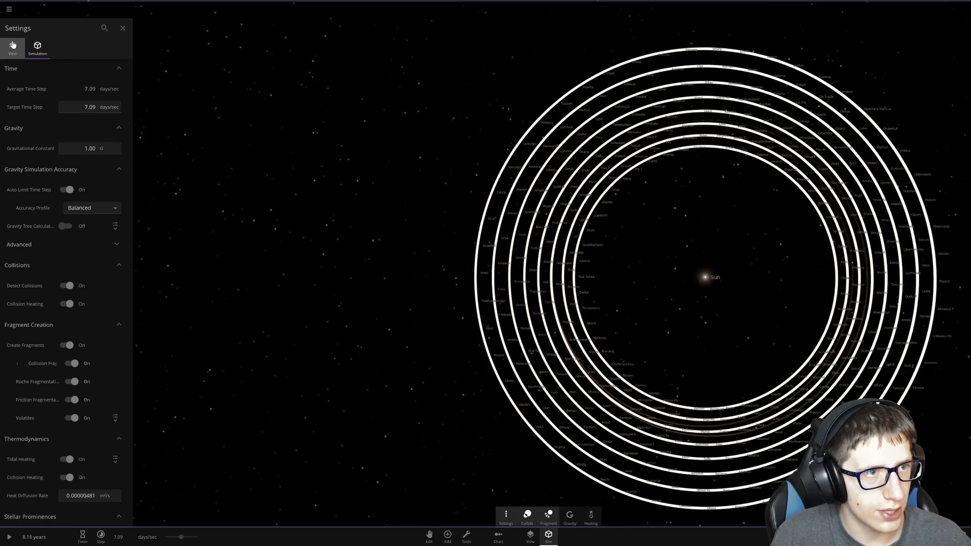
Step: Toggle the ring trails off in the View settings
click(12, 47)
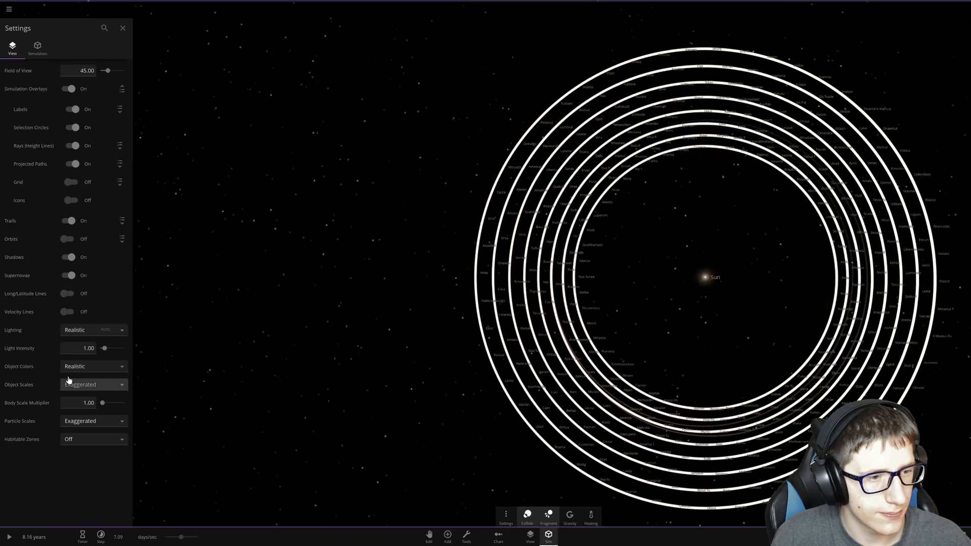
mouse_move(66, 275)
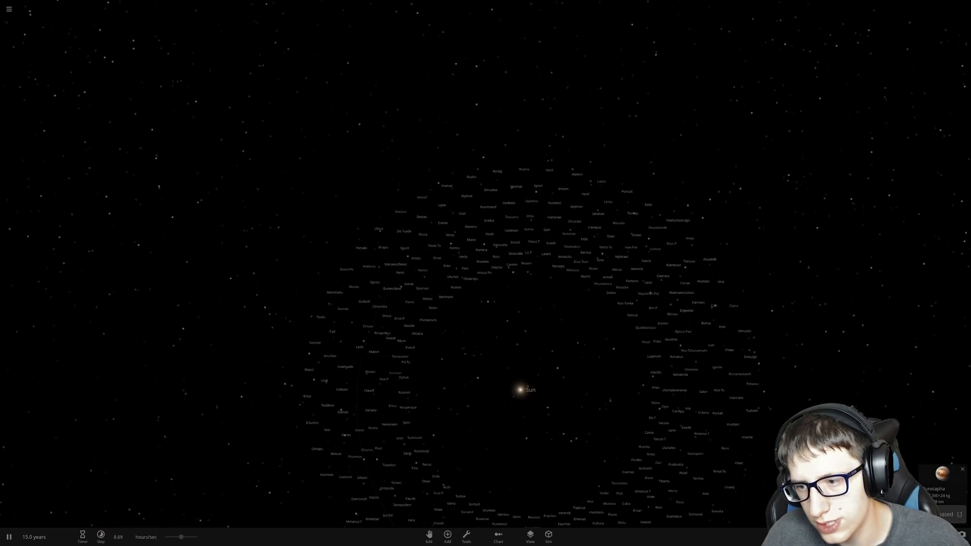
Step: Zoom the camera in among the scattered, labelled planets away from the Sun
scroll(down, 3)
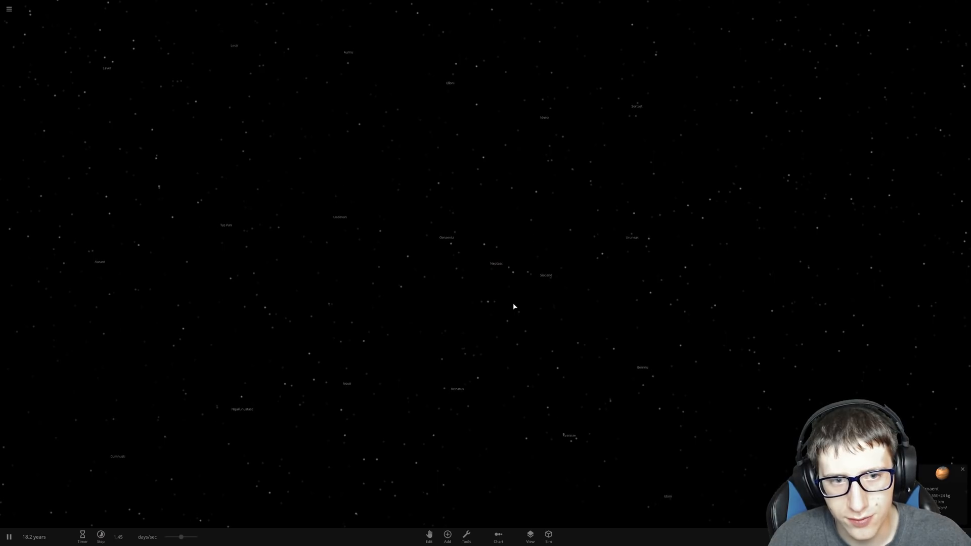
click(100, 536)
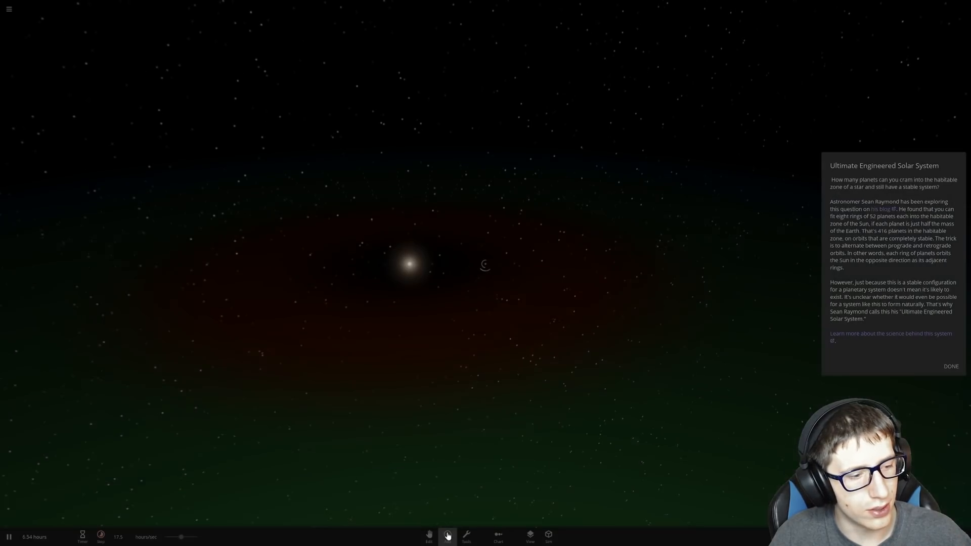
Step: Add Jupiter from the object collection into the ring system near the Sun
click(447, 534)
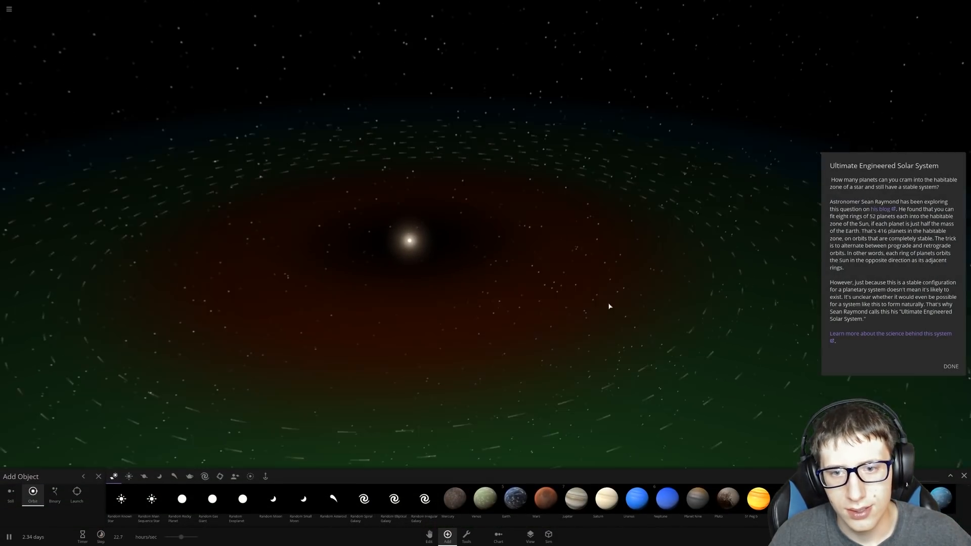
click(951, 366)
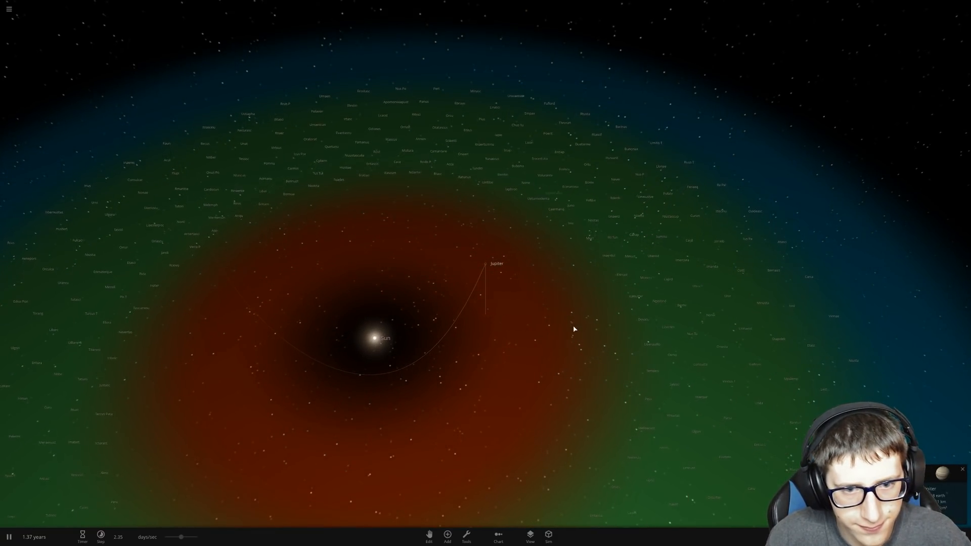
Step: Zoom back out to show the full planet disc with Jupiter's path crossing it
scroll(down, 3)
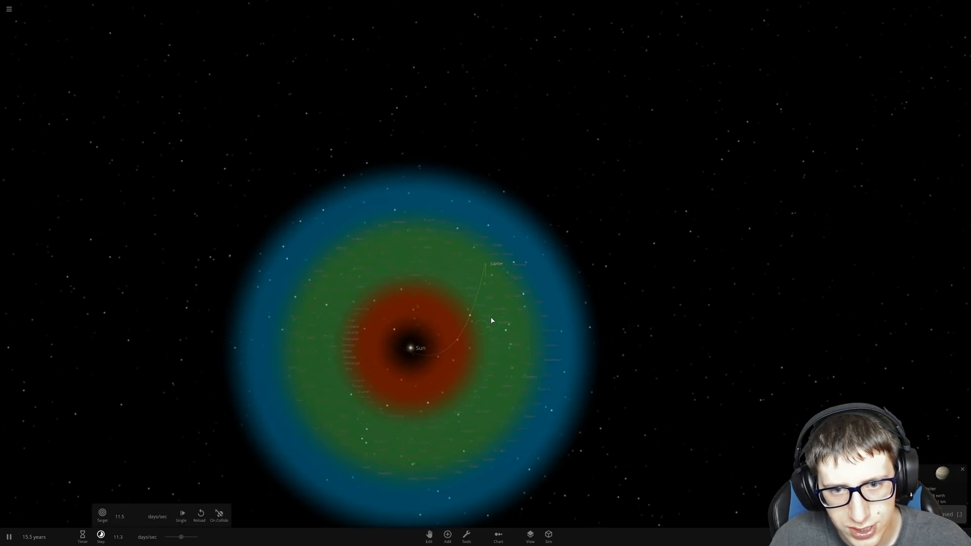
scroll(down, 3)
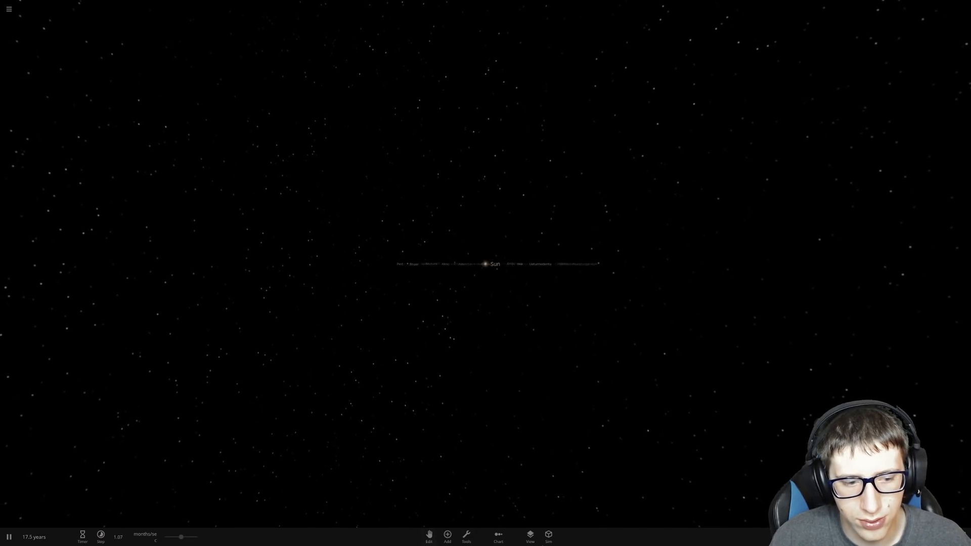
Step: Select Jupiter to track it as it is flung out of the system
click(447, 534)
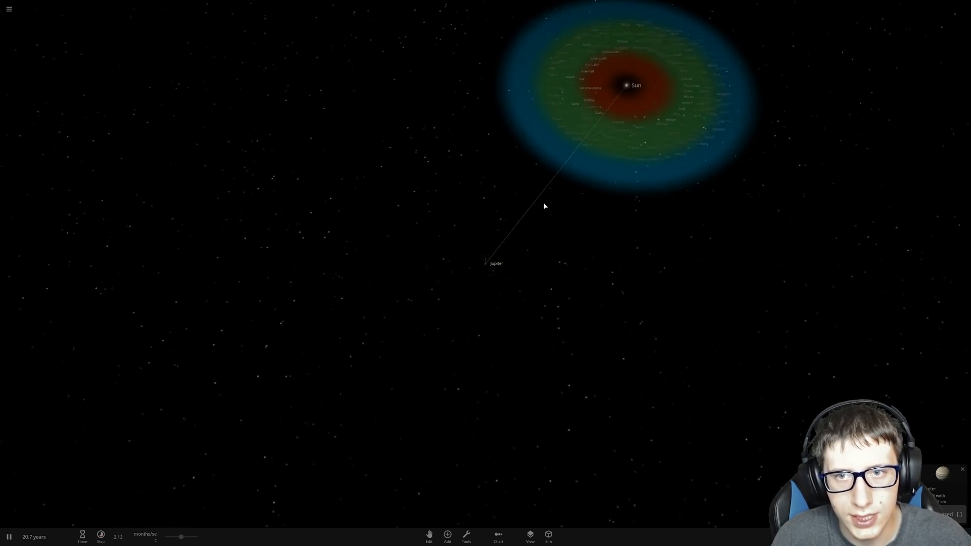
Step: Zoom in on Jupiter among the labelled small bodies in the habitable zone
scroll(up, 3)
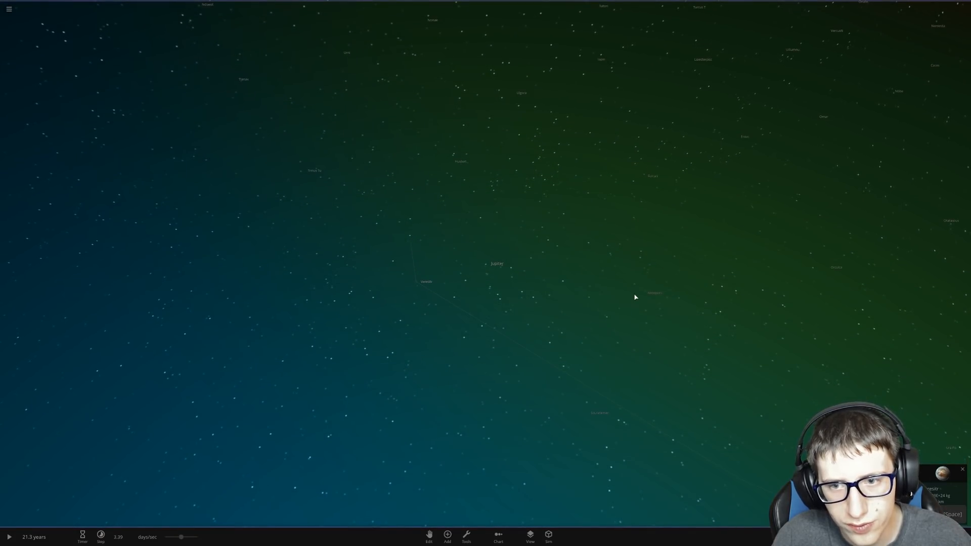
Step: Resume the simulation before returning to an edge-on view of the system
click(9, 536)
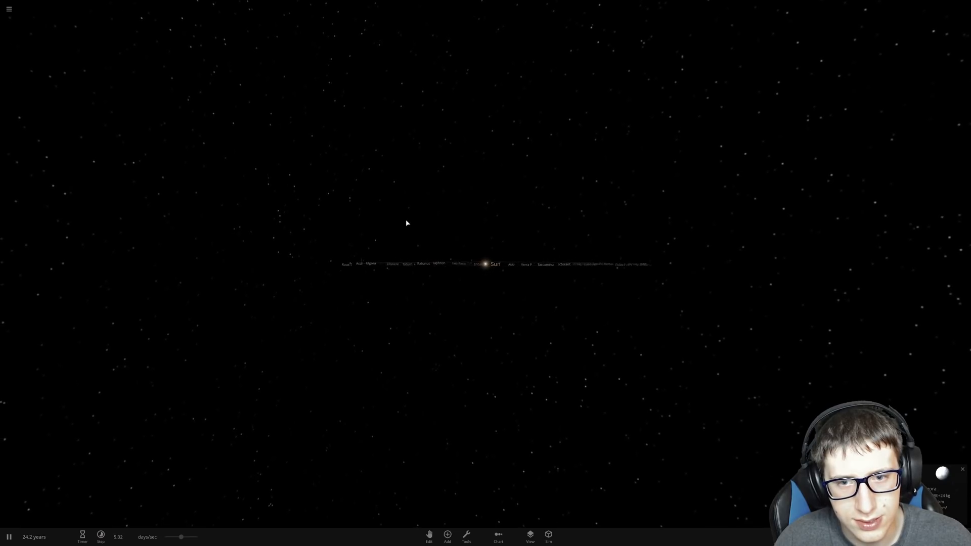
Step: Zoom in above the disrupted rings around the Sun and resume the simulation
click(100, 537)
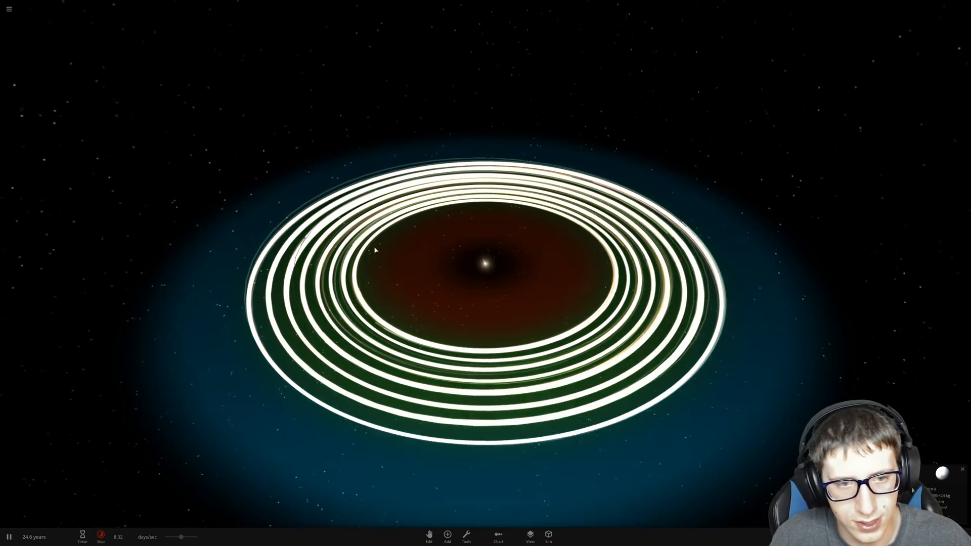
scroll(up, 3)
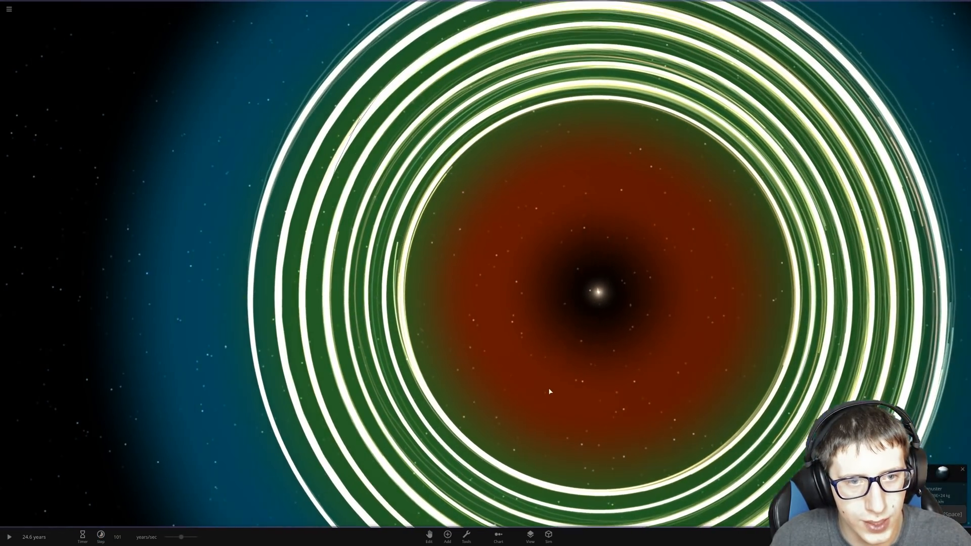
click(9, 536)
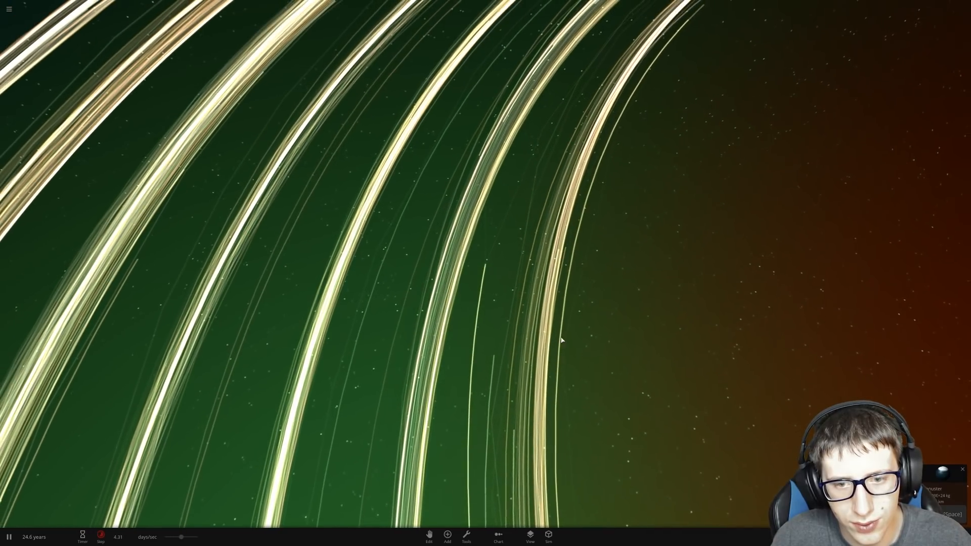